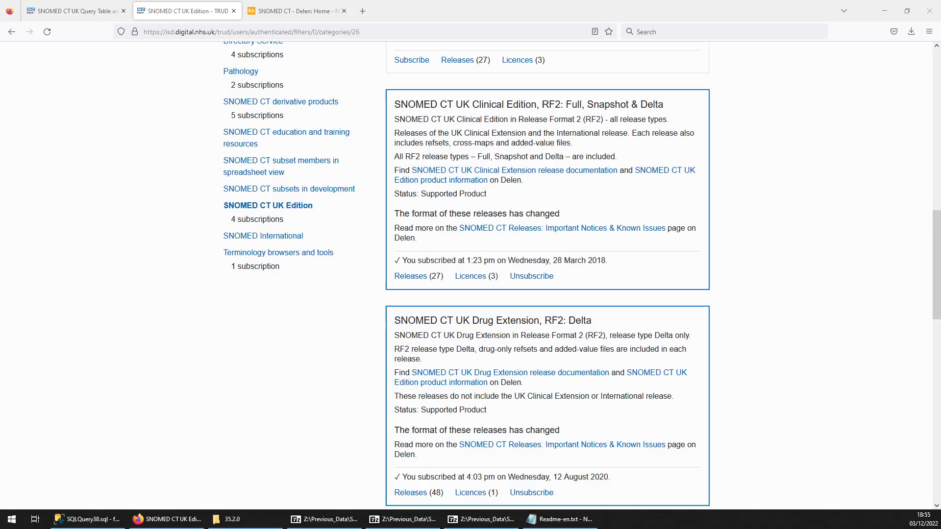
mouse_move(86, 518)
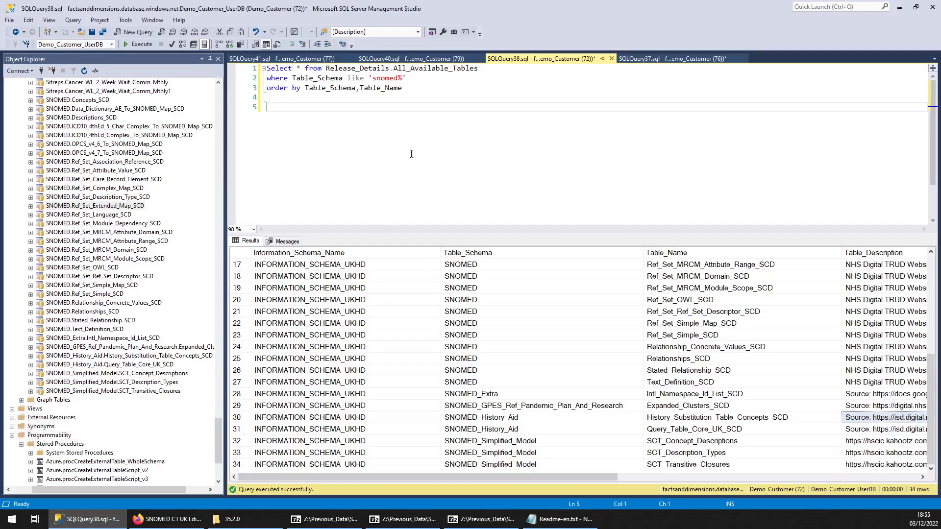
Review the All_Available_Tables results, pointing out the SNOMED_Extra, History_Aid, Simplified_Model and pandemic research schemas.
double_click(434, 67)
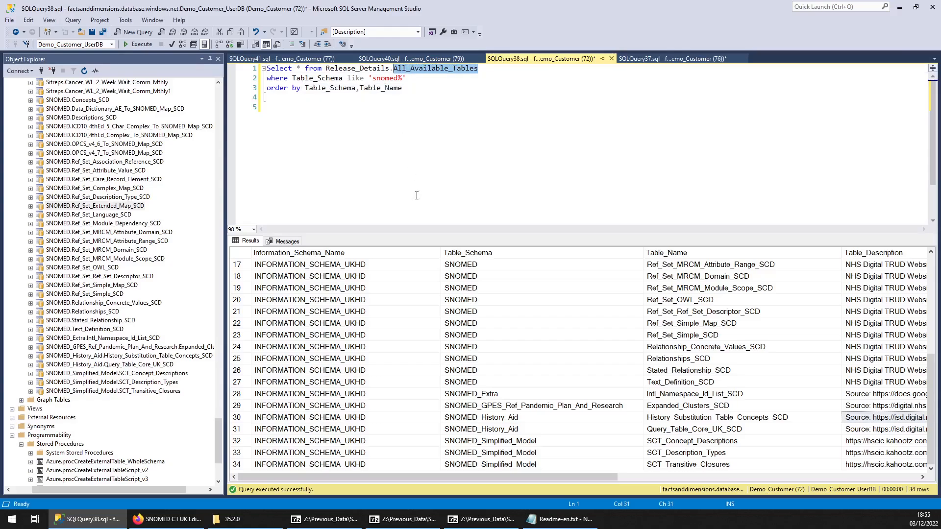
scroll(up, 3)
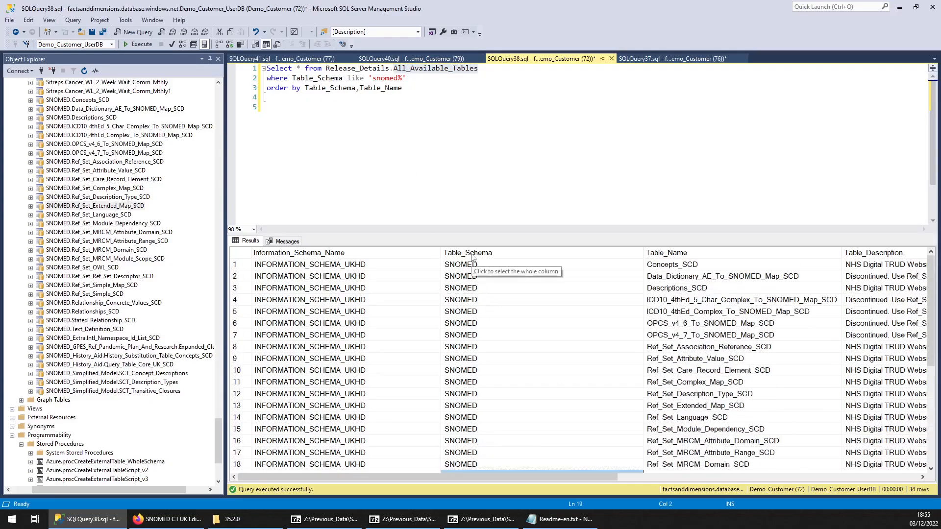
scroll(down, 3)
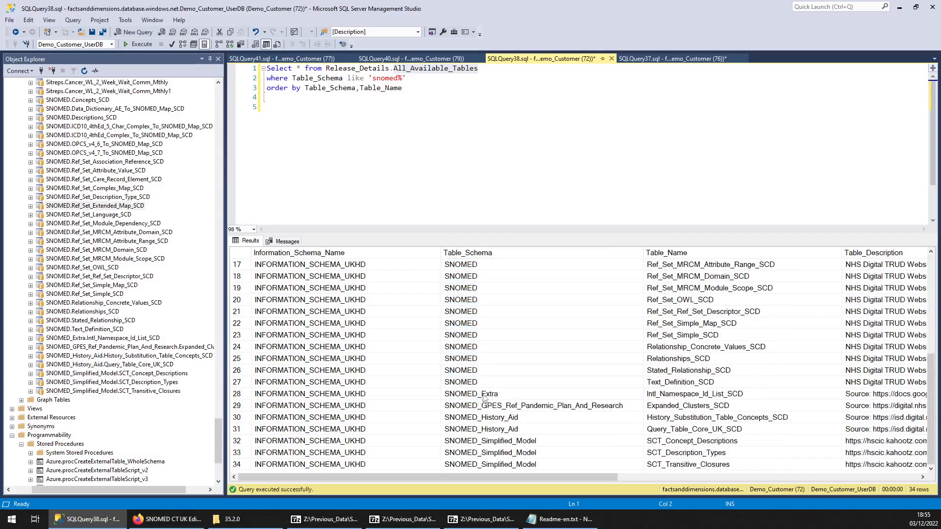
click(533, 406)
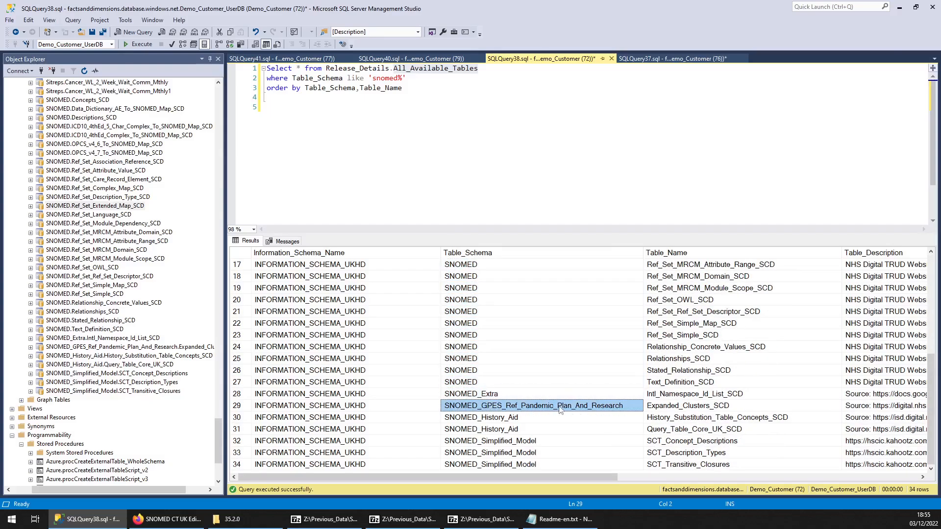
click(510, 417)
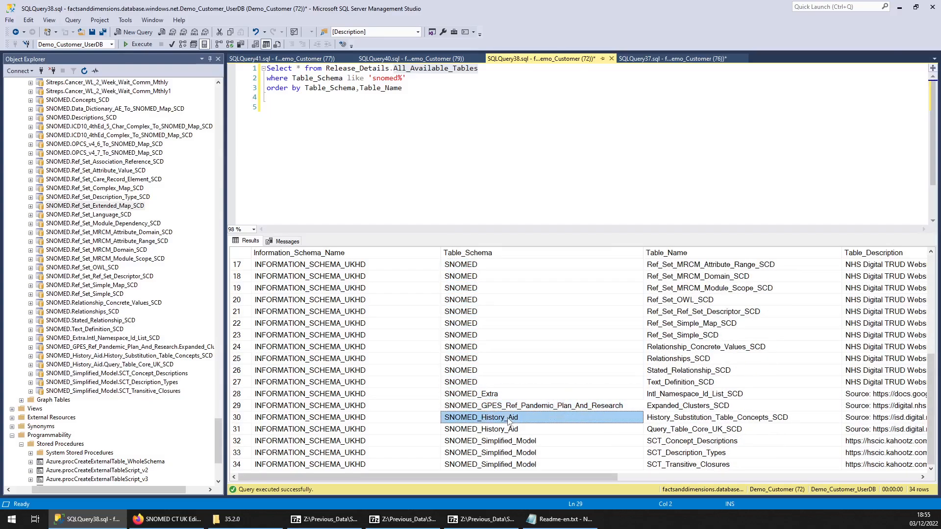
click(489, 440)
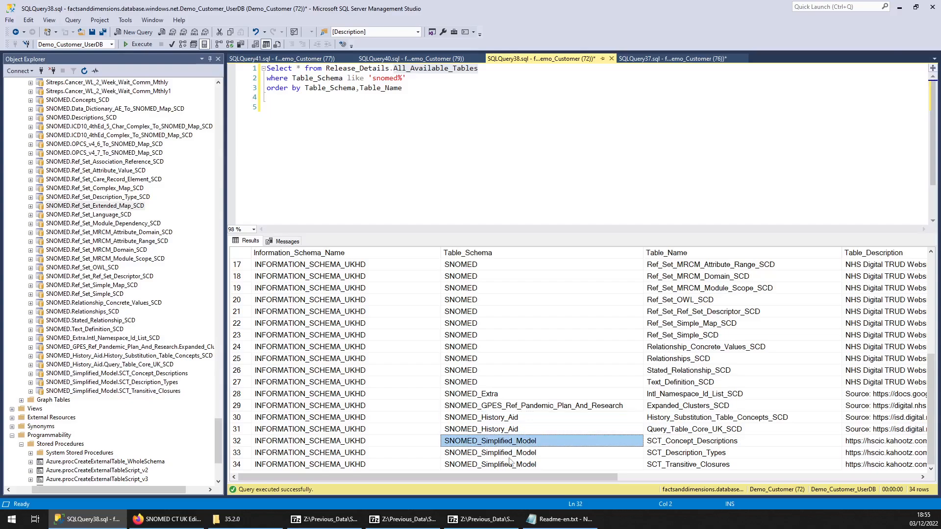
click(472, 394)
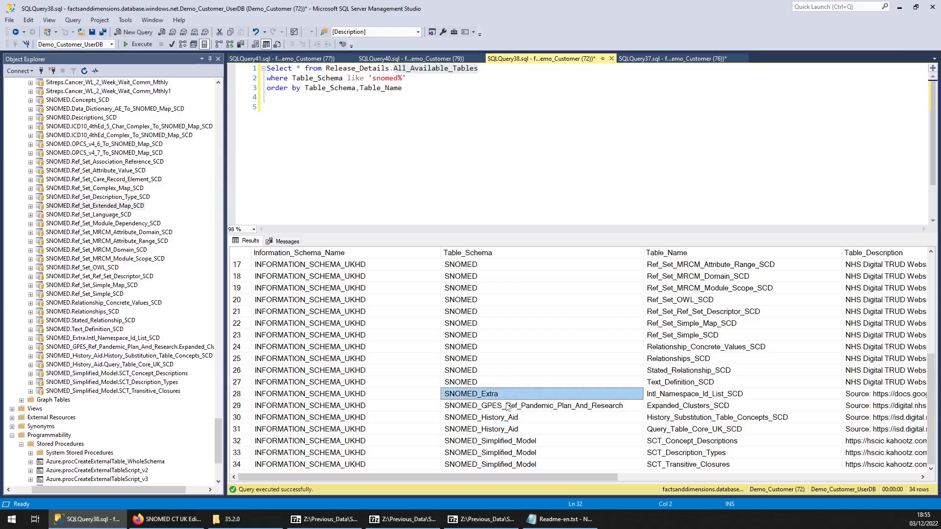
click(538, 405)
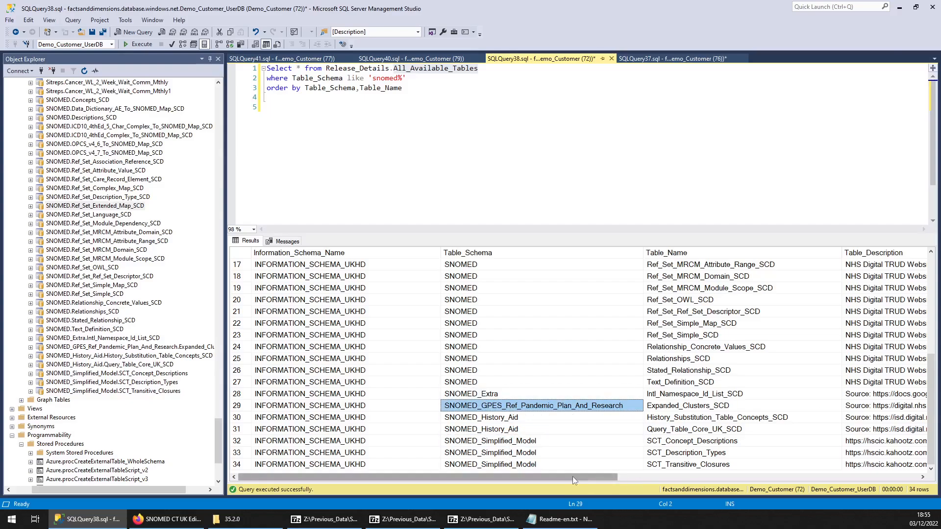
Review the Expanded_Clusters_SCD source description and Simplified_Model rows, then switch to the TRUD subscriptions page.
scroll(right, 3)
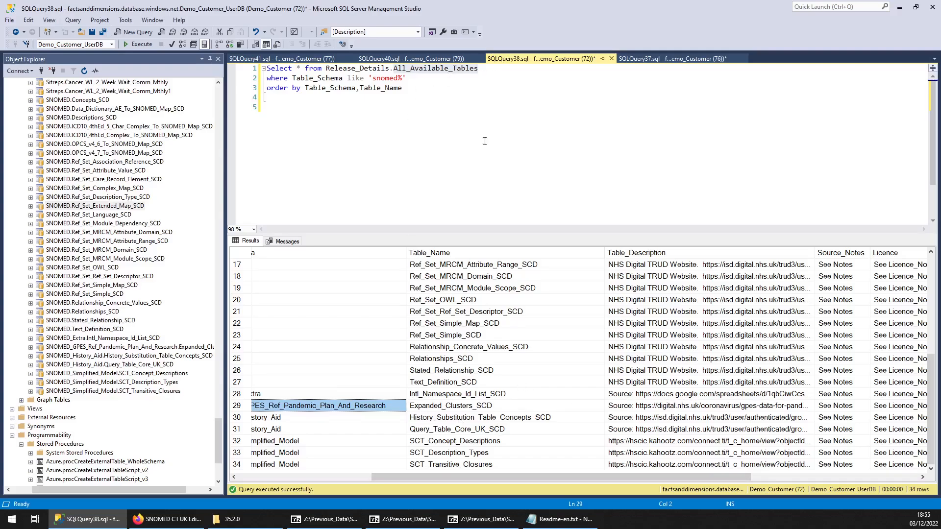
click(708, 406)
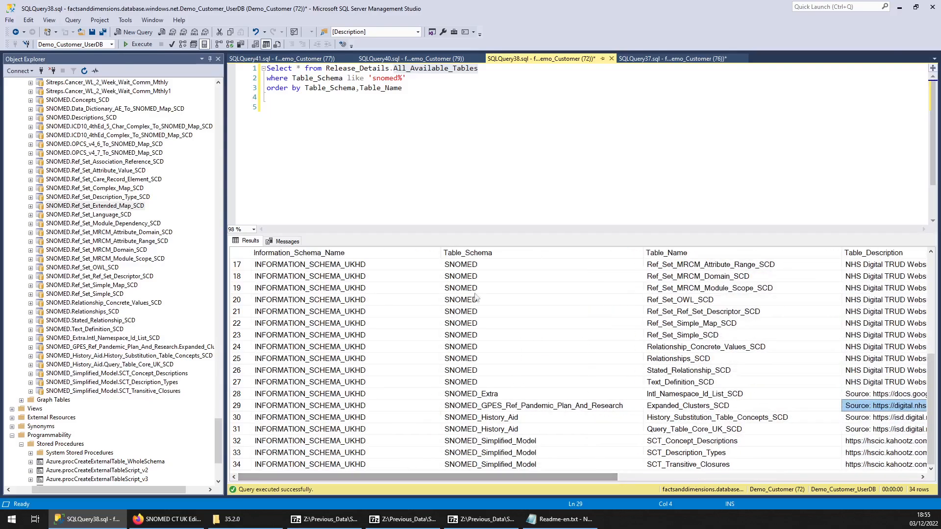
click(481, 418)
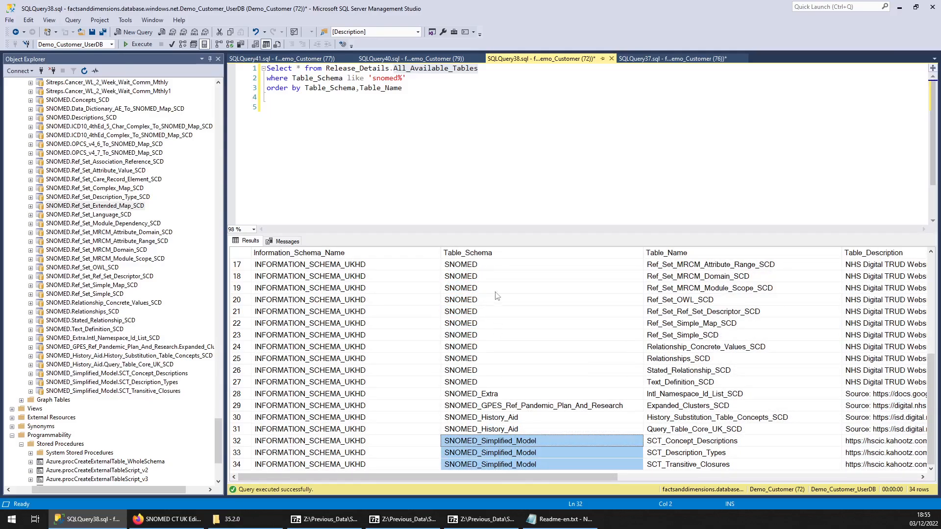
scroll(up, 3)
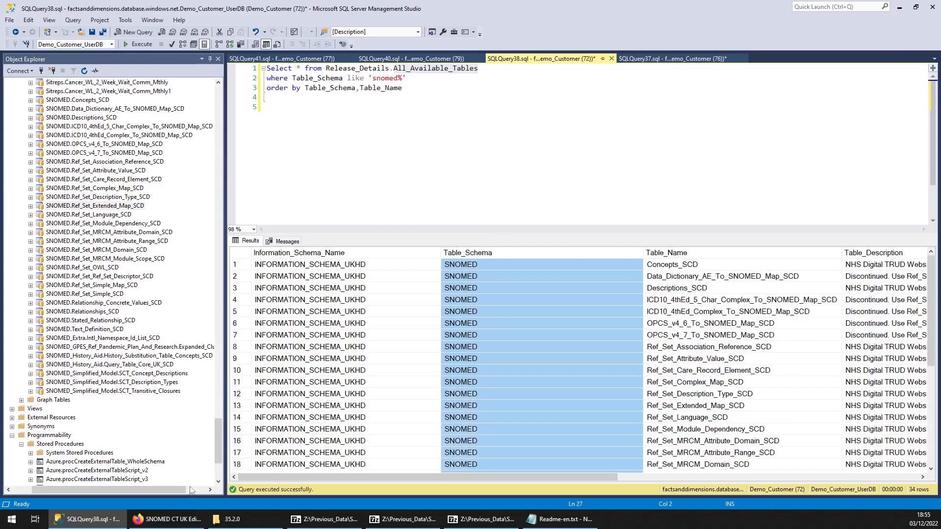
click(168, 519)
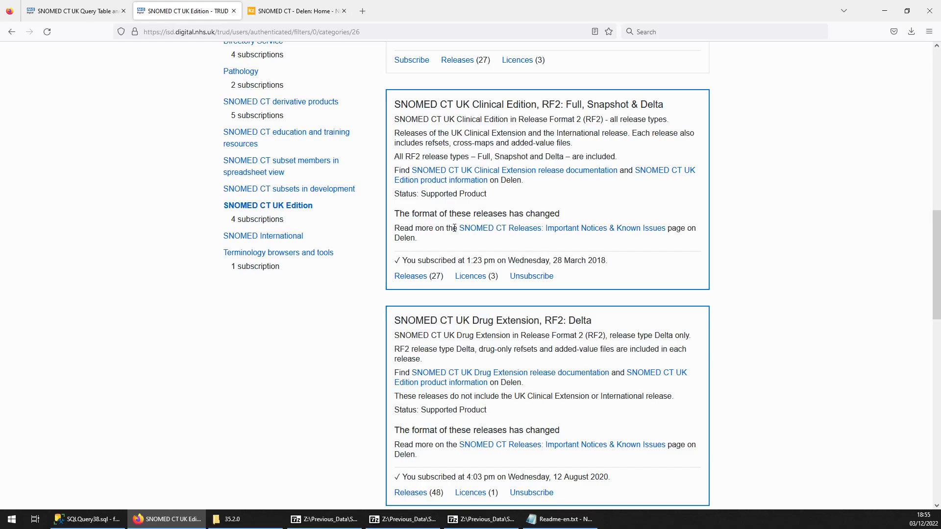
mouse_move(468, 257)
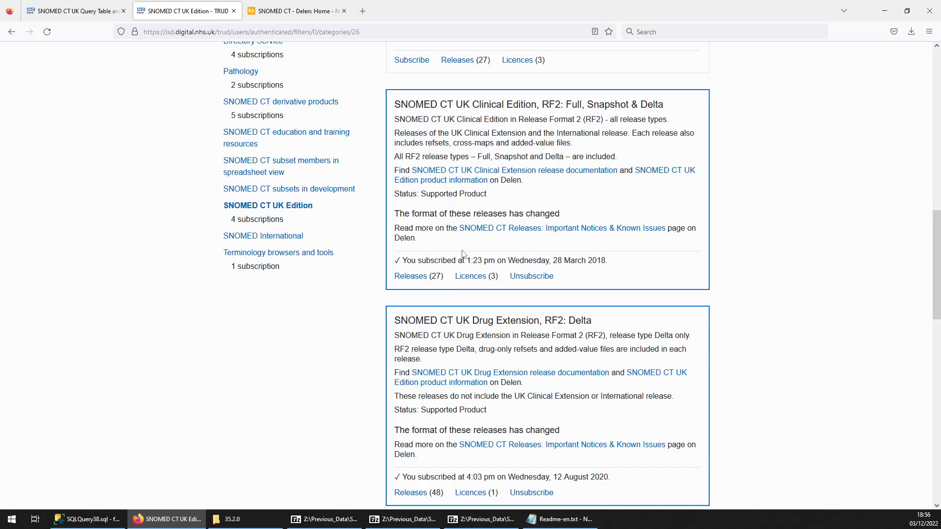
mouse_move(610, 232)
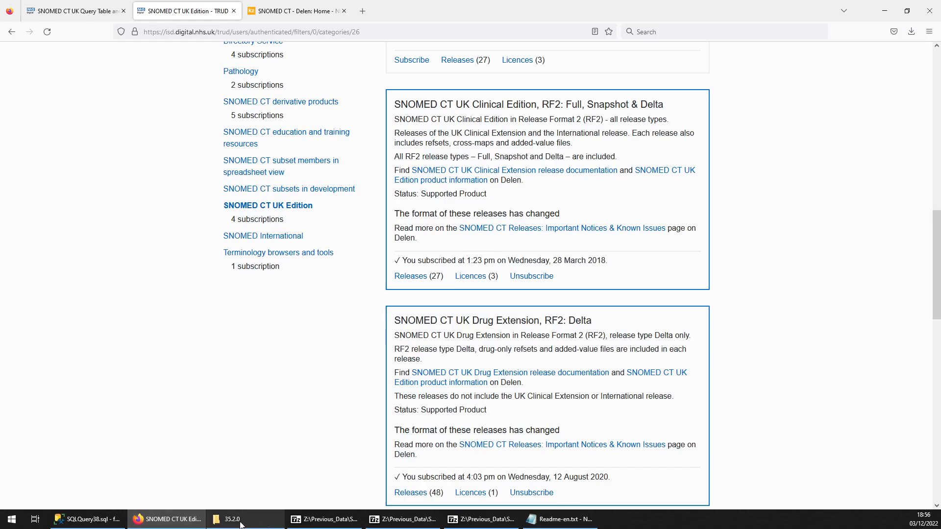
From the 35.2.0 release folder, open the uk_sct2cl clinical edition zip in 7-Zip.
click(231, 519)
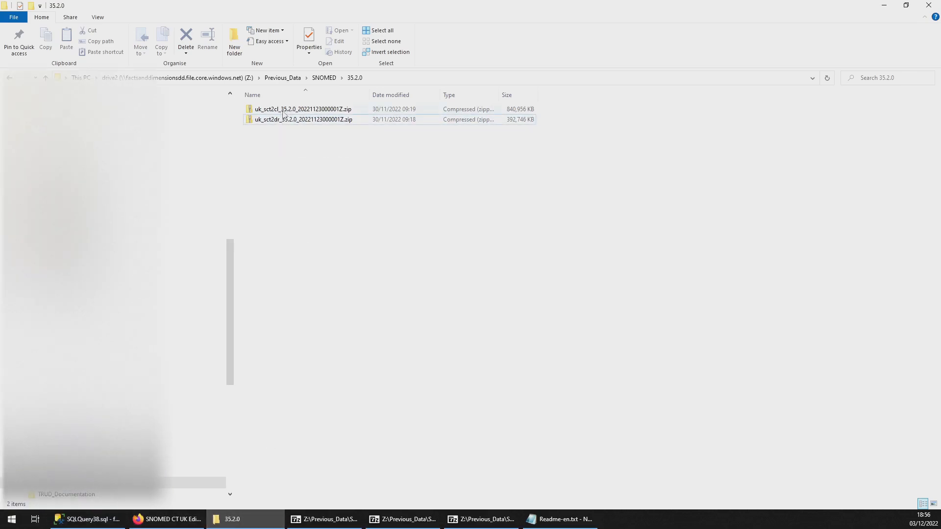
click(303, 119)
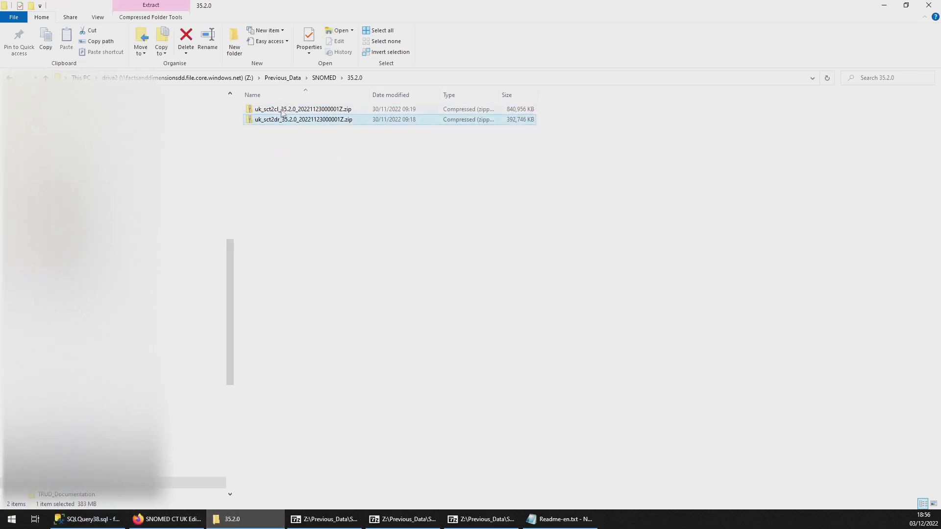
right_click(302, 109)
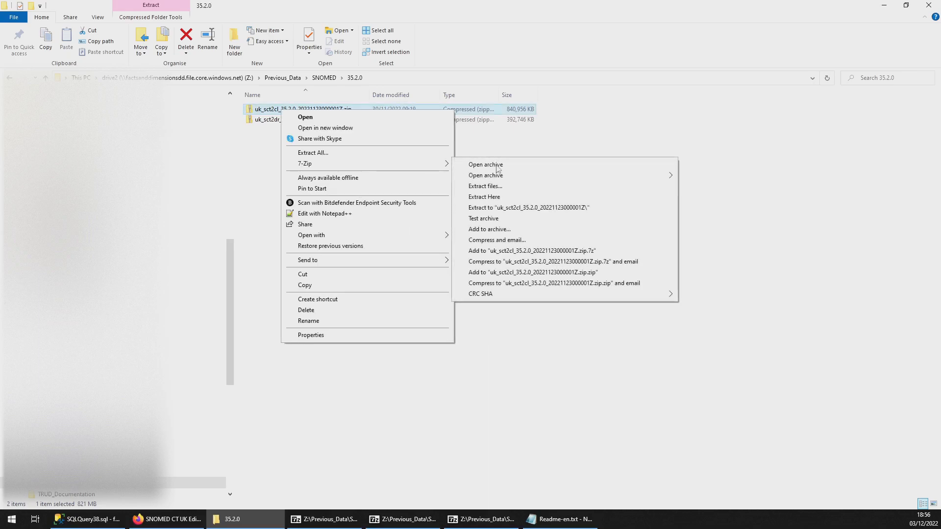
click(485, 165)
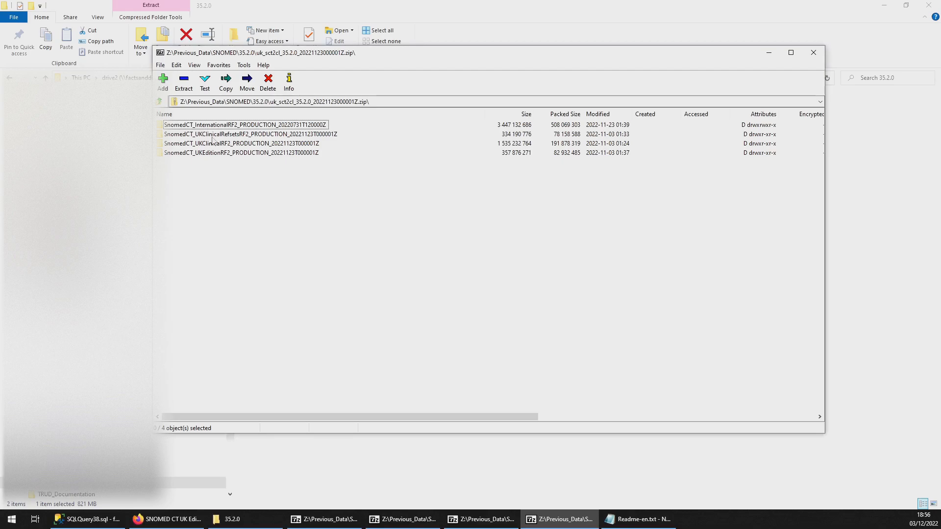
Open the SnomedCT_InternationalRF2_PRODUCTION folder in the archive, then return to SSMS.
double_click(245, 124)
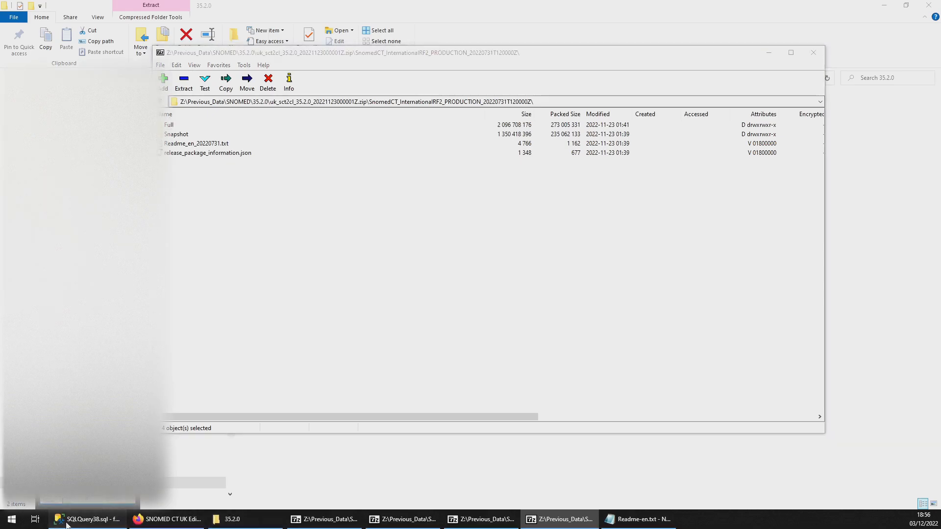
click(87, 519)
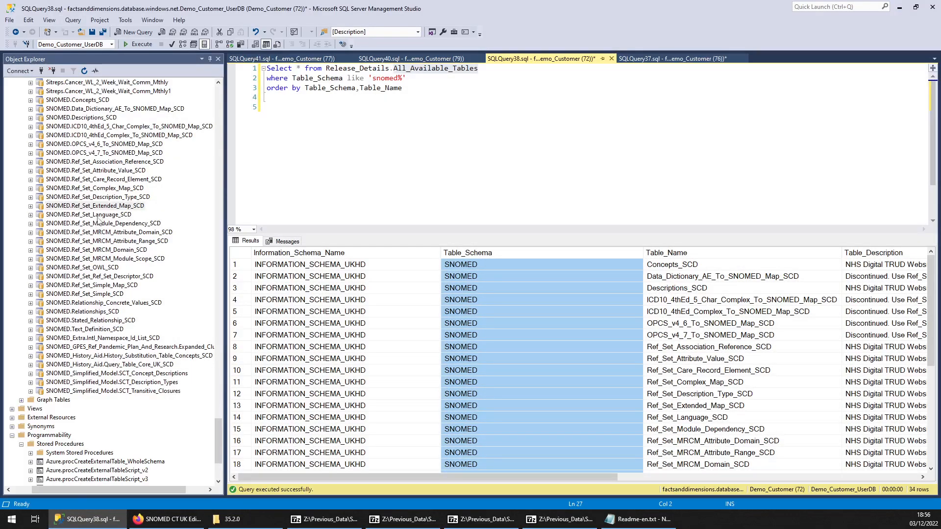
mouse_move(91, 242)
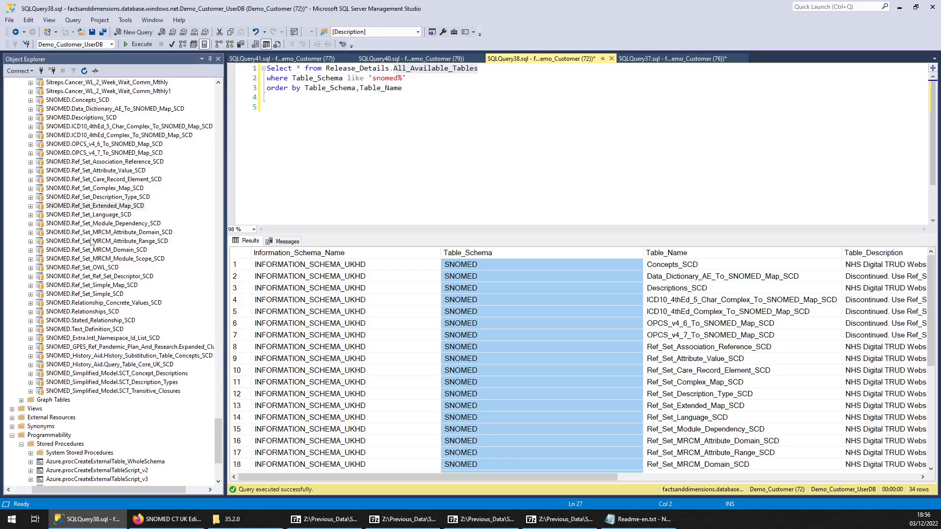
Fetch the top 1000 rows of SNOMED.Relationships_SCD and review the result columns.
click(82, 312)
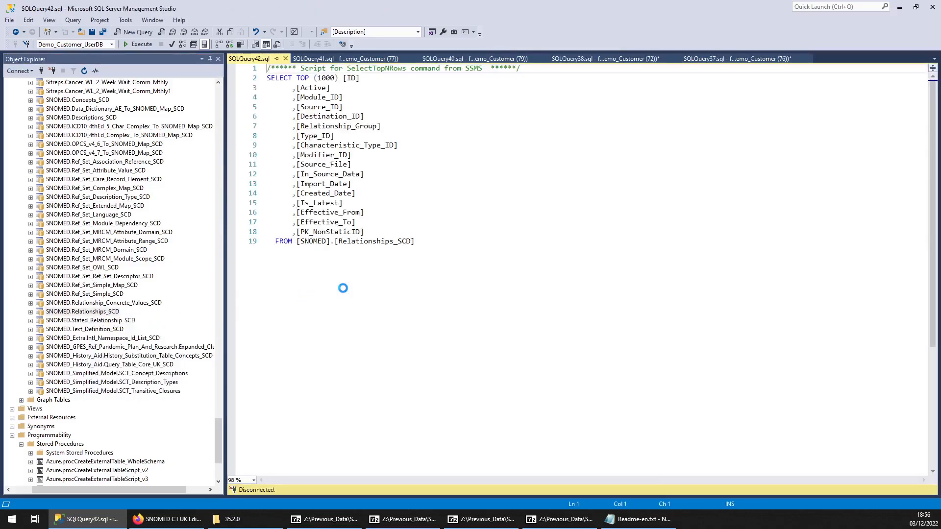
click(138, 44)
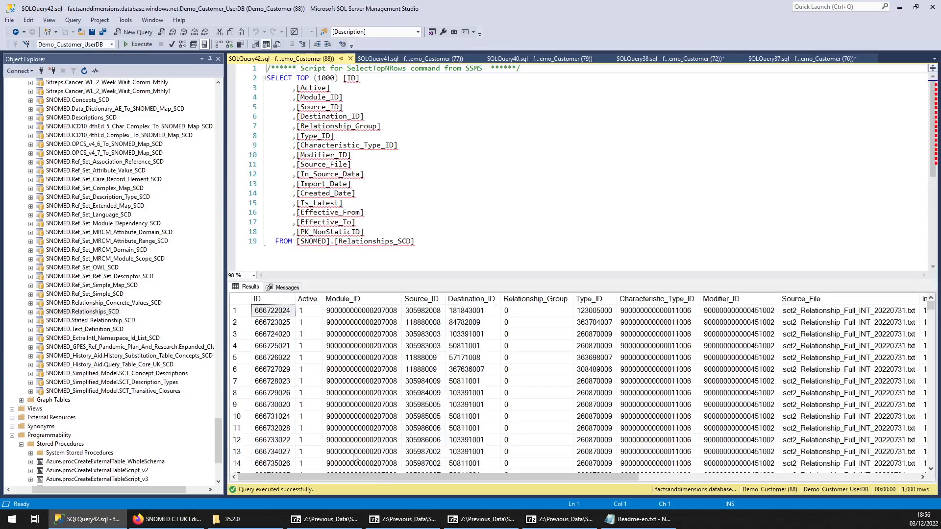
scroll(right, 3)
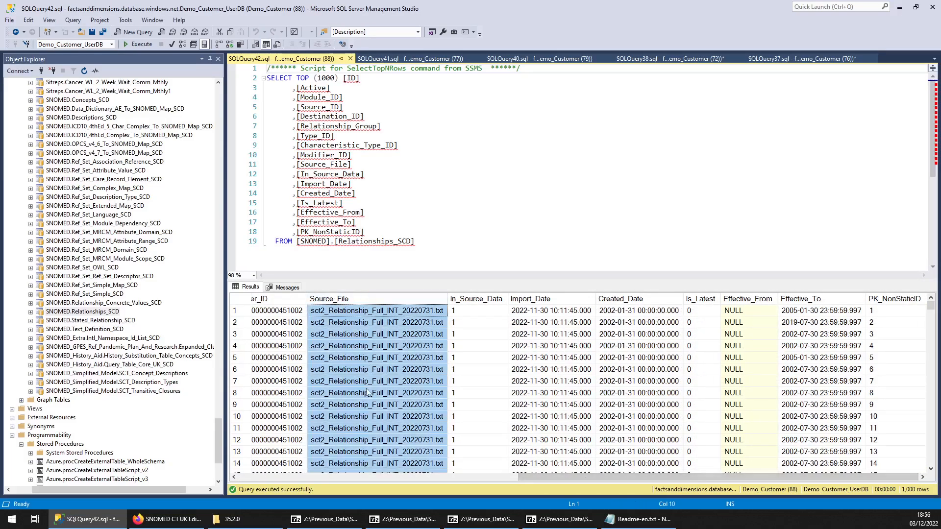
click(478, 255)
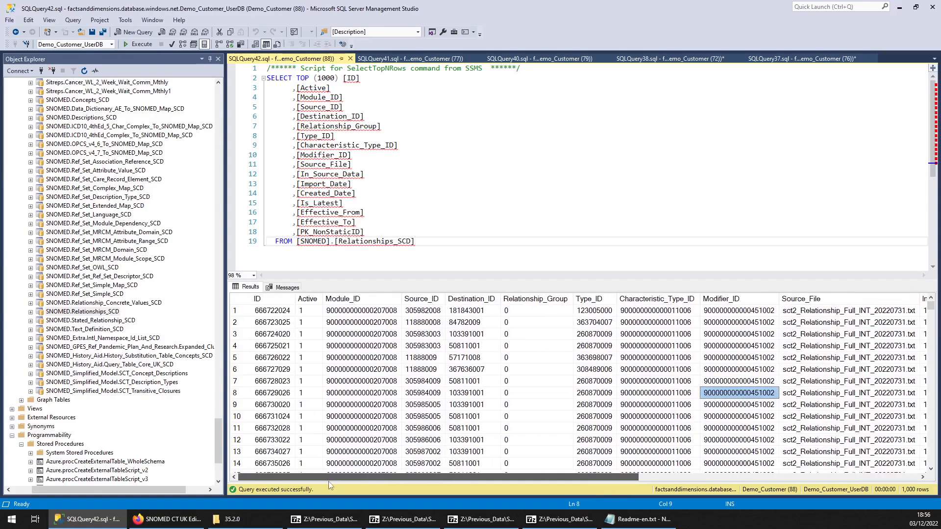
Point out the Relationships_SCD, Concepts_SCD and Query_Table_Core_UK_SCD tables, then bring up the TRUD release page.
click(82, 312)
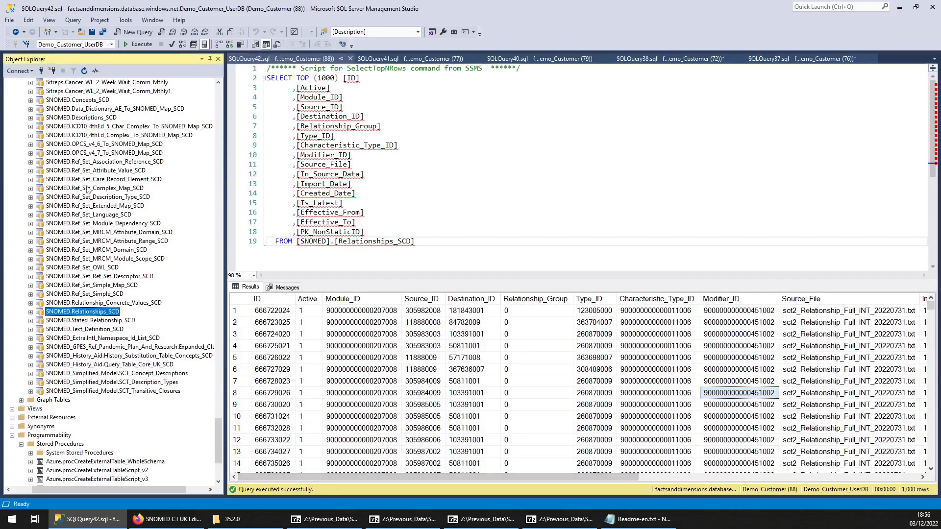
click(76, 100)
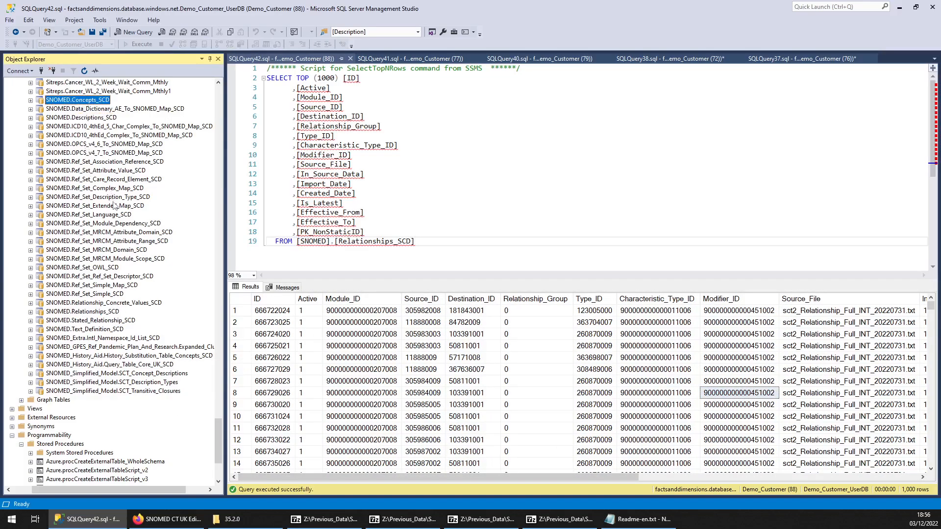
mouse_move(110, 317)
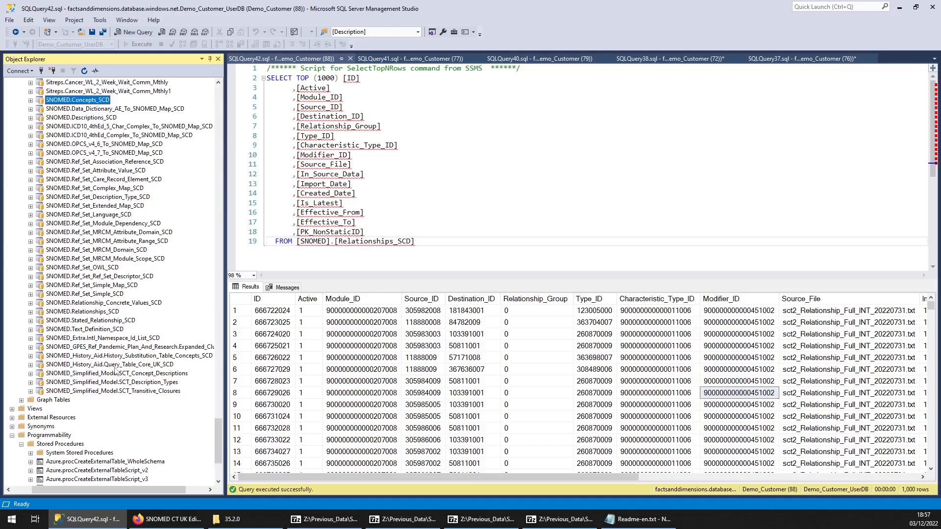
click(109, 365)
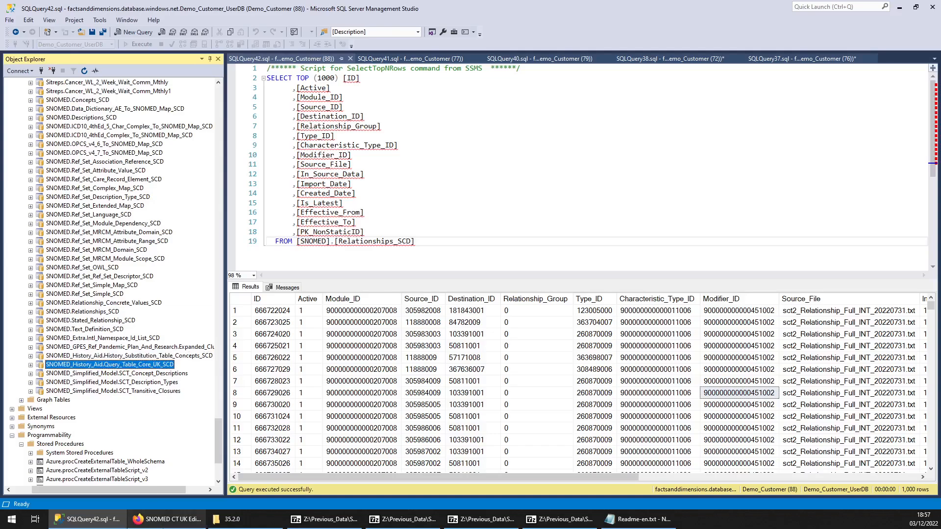
click(167, 519)
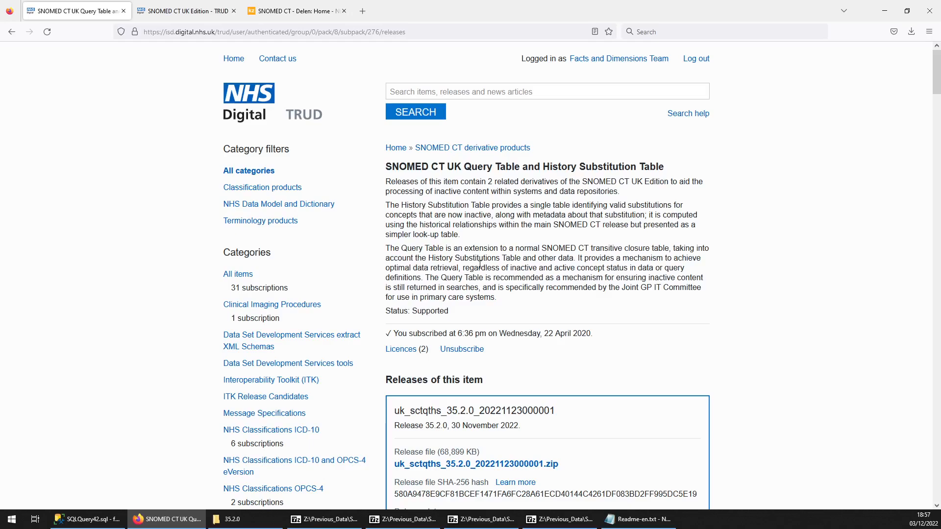
mouse_move(501, 237)
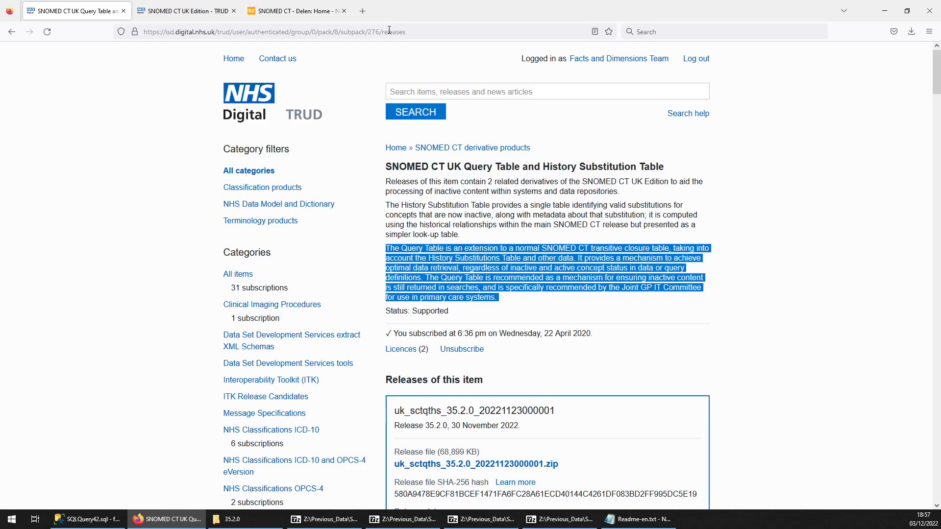
Select the TRUD release page address and return to Management Studio.
click(300, 31)
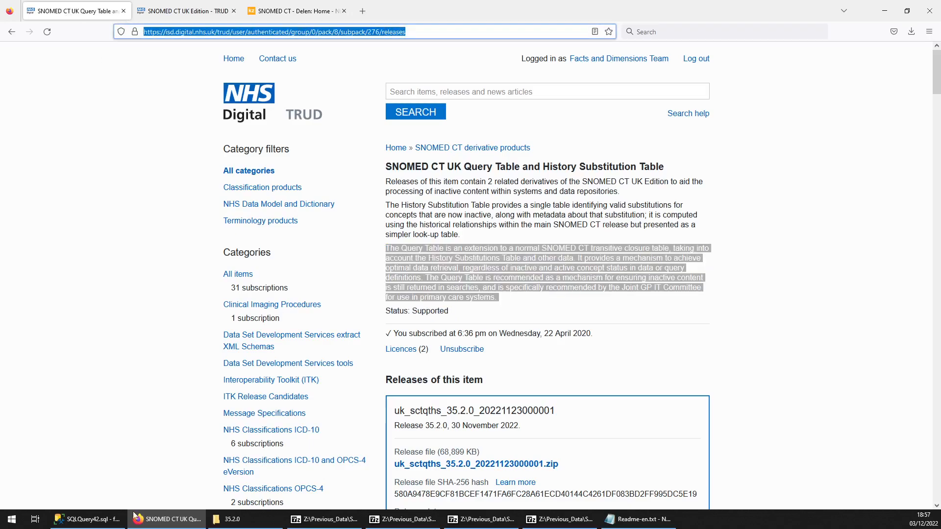
click(58, 519)
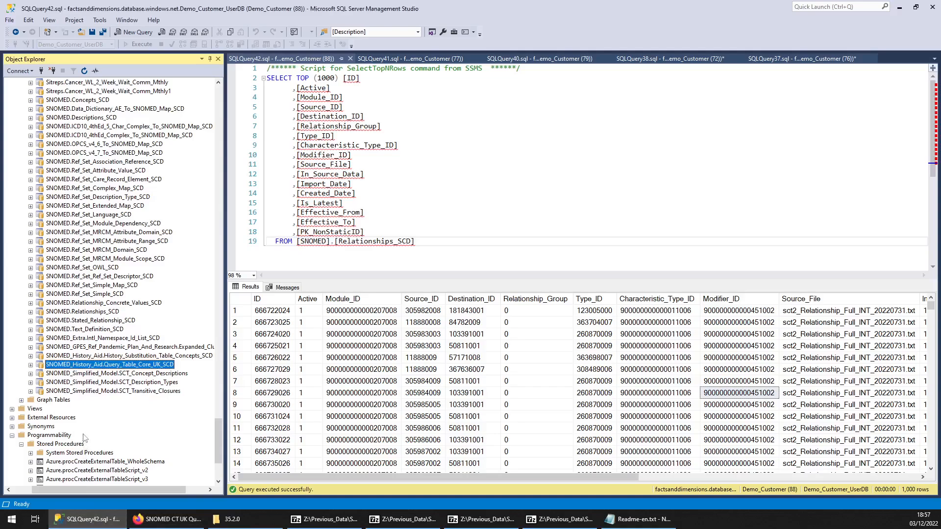
Fetch the top 1000 rows of SNOMED_Simplified_Model.SCT_Description_Types from Object Explorer.
click(115, 372)
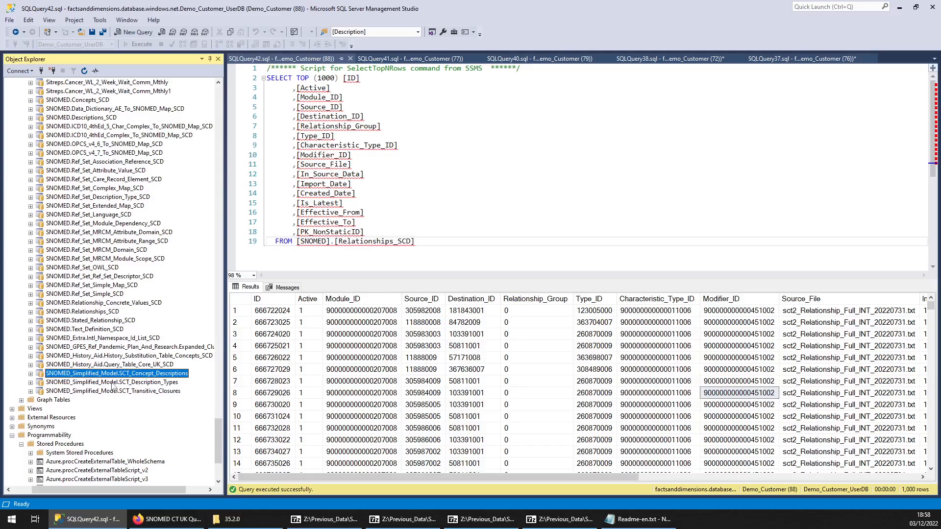
right_click(111, 383)
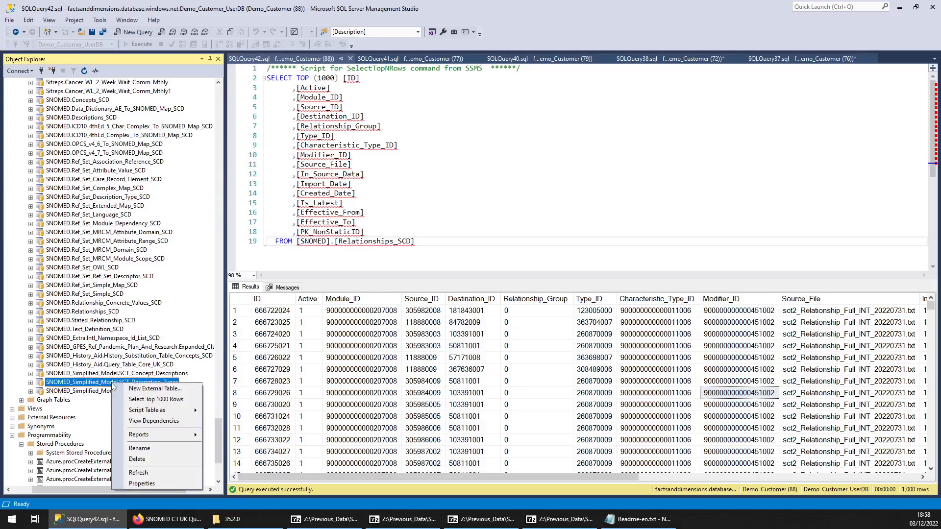
click(156, 399)
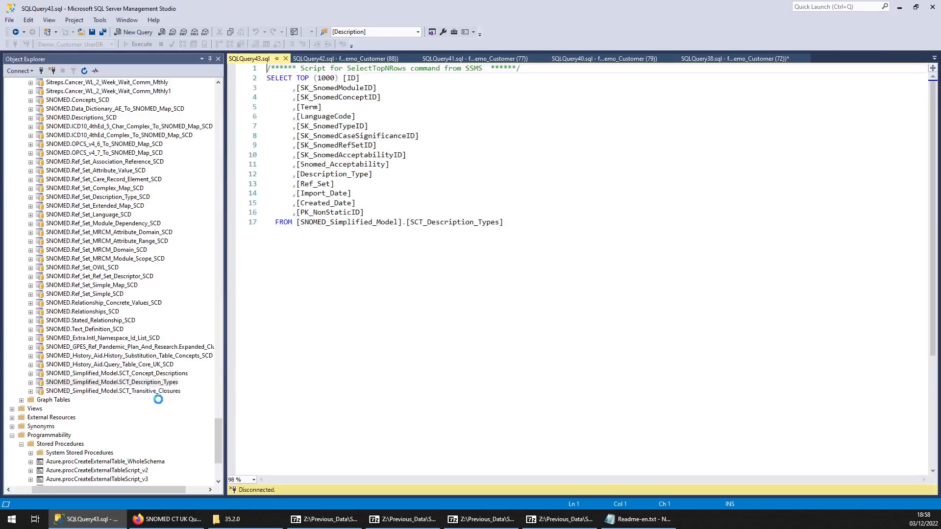
Review the SCT_Description_Types results and select the SCT_Concept_Descriptions table.
click(136, 44)
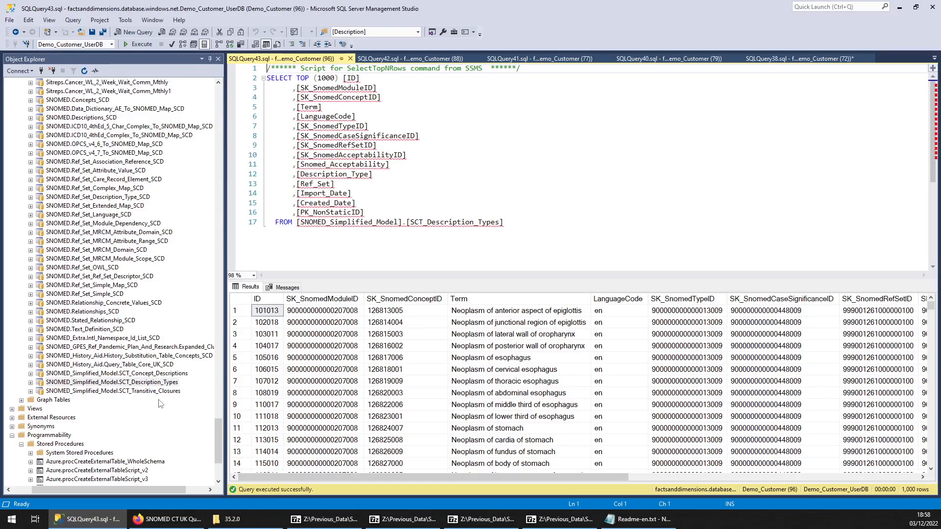
mouse_move(542, 240)
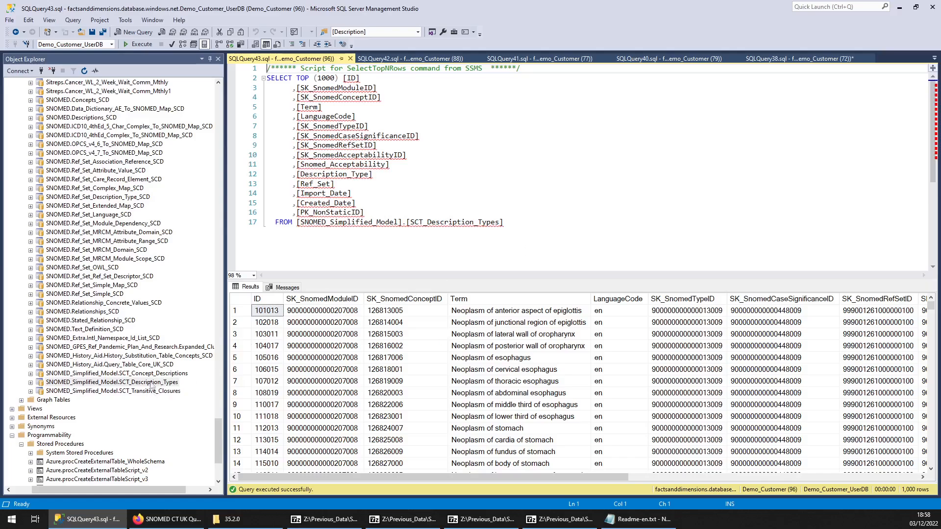
click(117, 372)
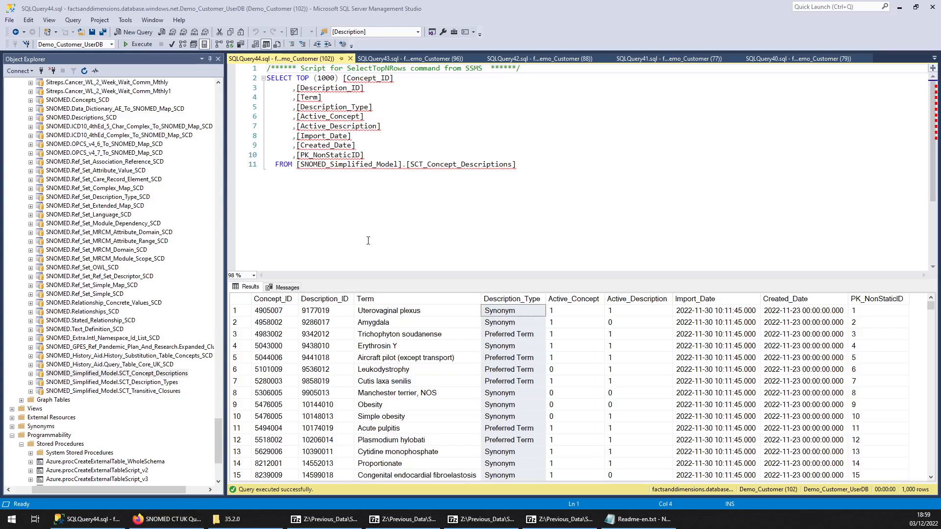
mouse_move(485, 343)
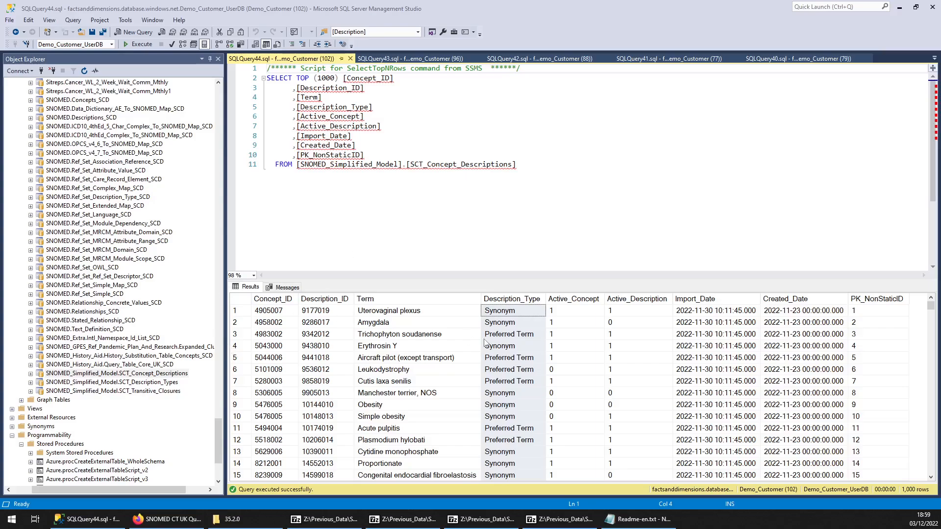
Pick out a Preferred Term cell in the Description_Type column of the SCT_Concept_Descriptions results.
click(511, 333)
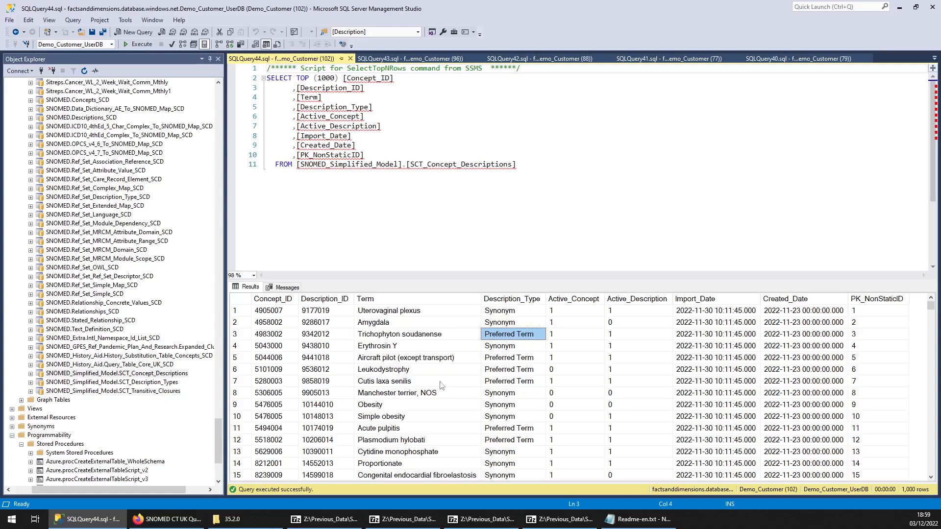
mouse_move(456, 365)
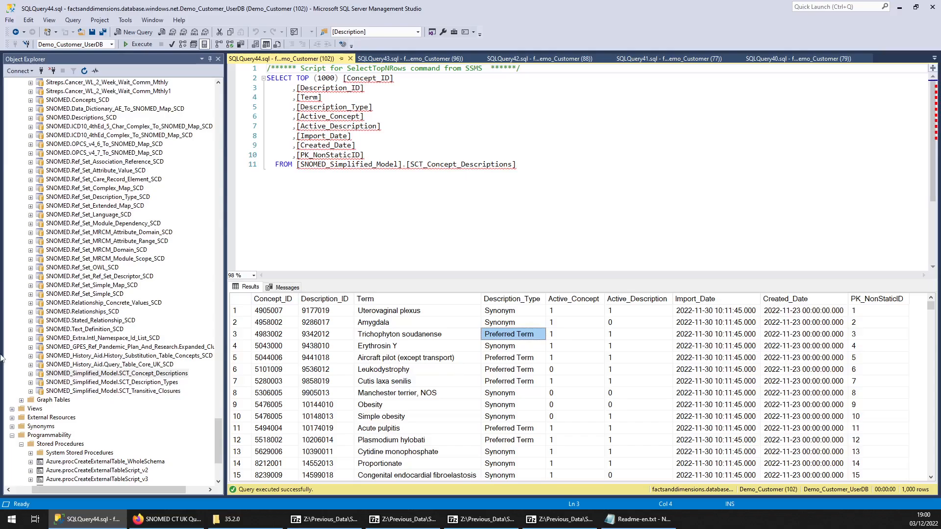
mouse_move(453, 215)
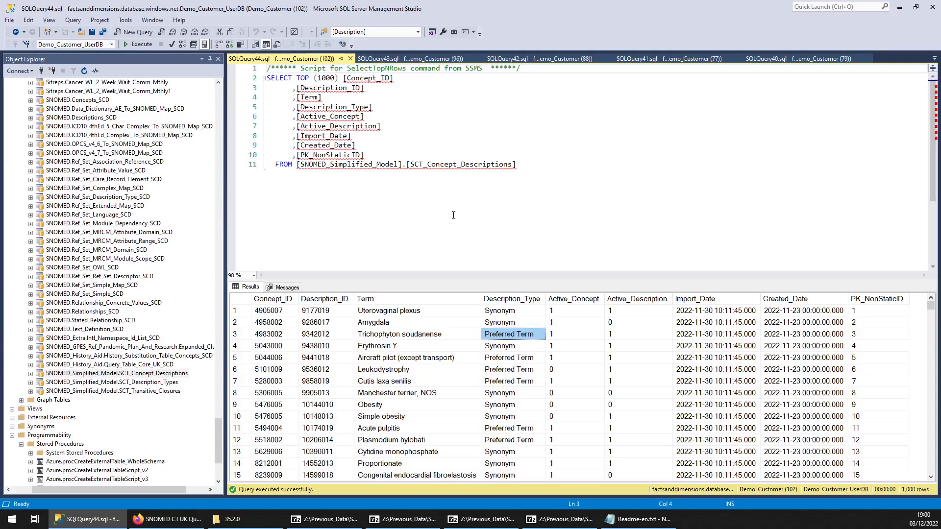